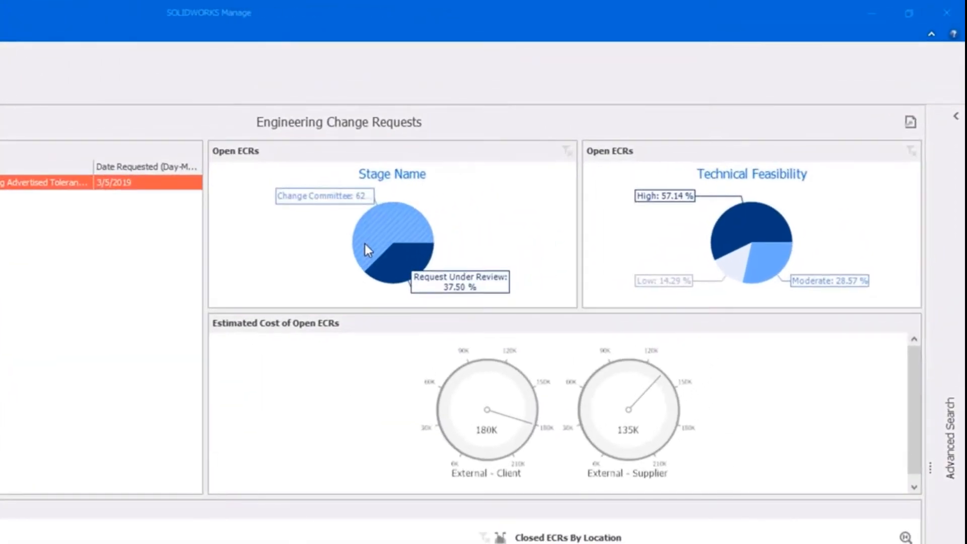
Filter the ECR dashboard by one Stage Name pie slice, splitting stages 75/25.
click(407, 222)
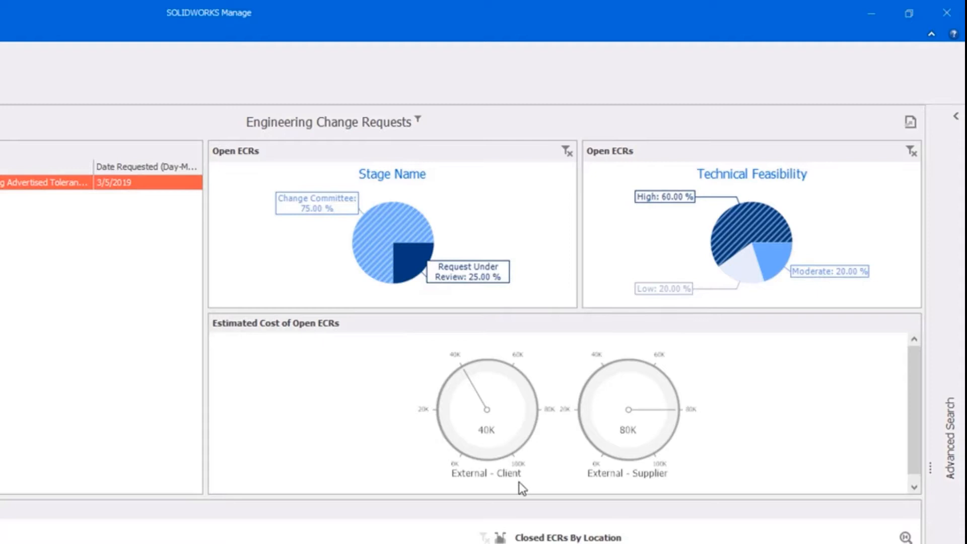
mouse_move(604, 490)
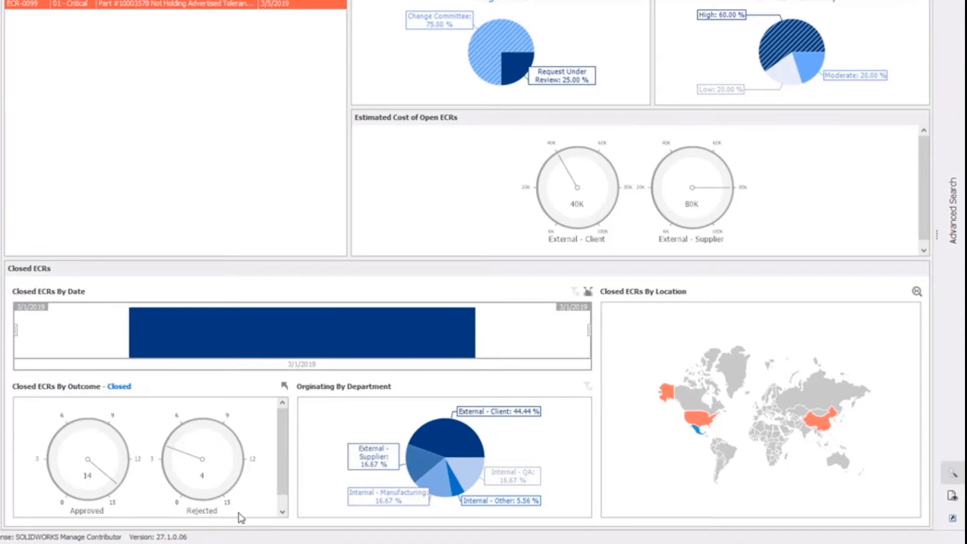
mouse_move(703, 414)
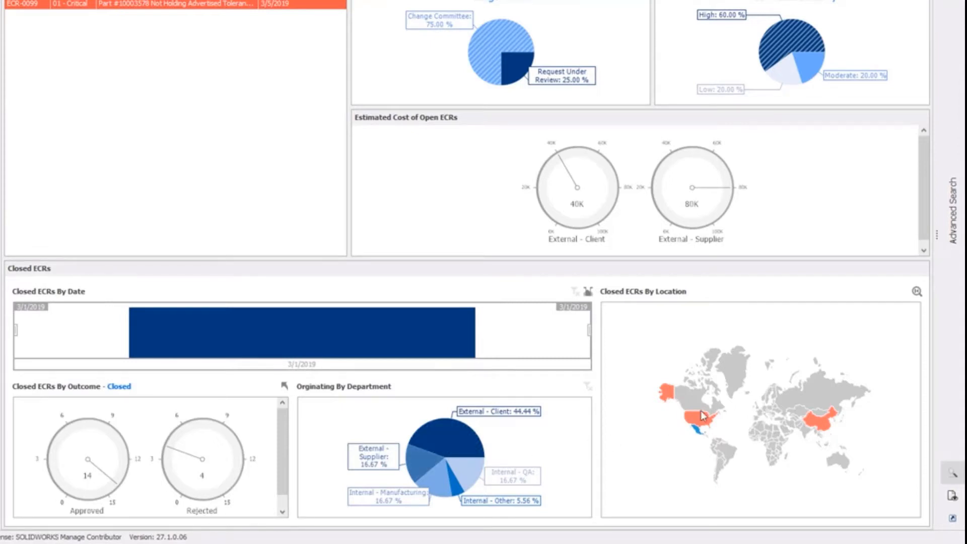
mouse_move(700, 419)
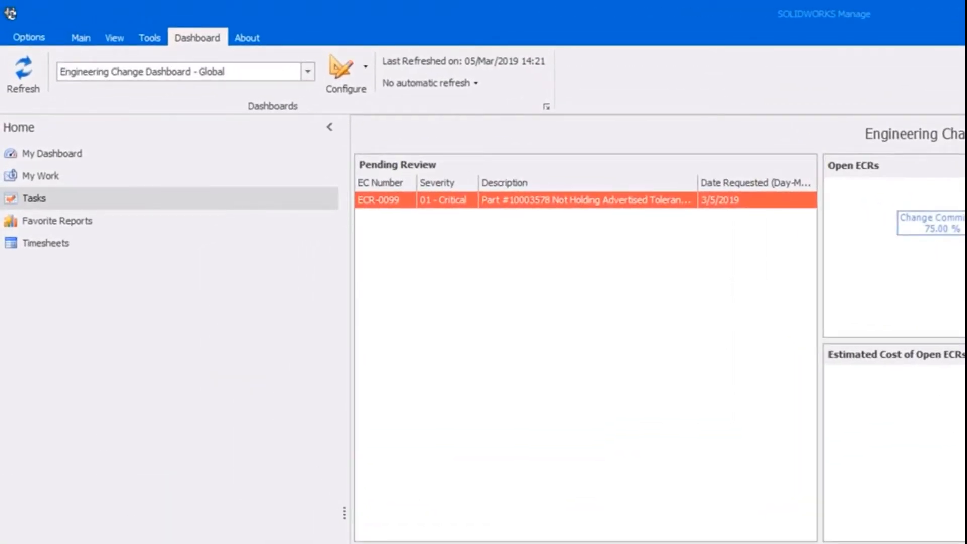
mouse_move(561, 246)
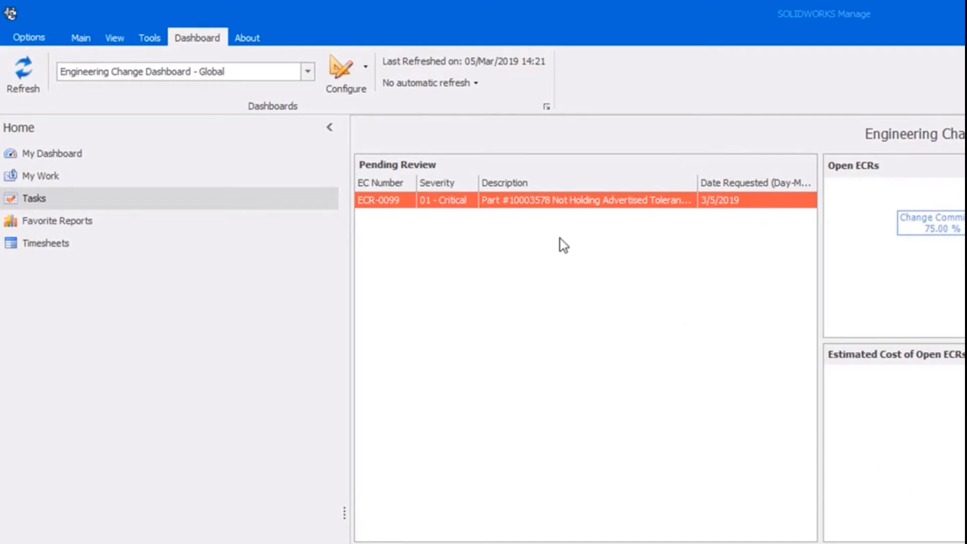
mouse_move(543, 231)
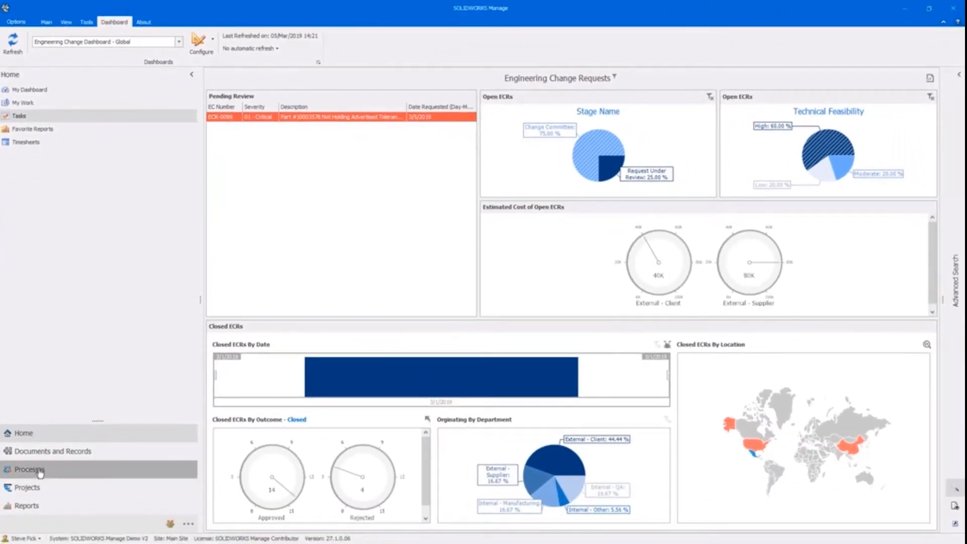
Open ECR-0099 from the Engineering Change Request (ECR) list under Processes.
click(30, 469)
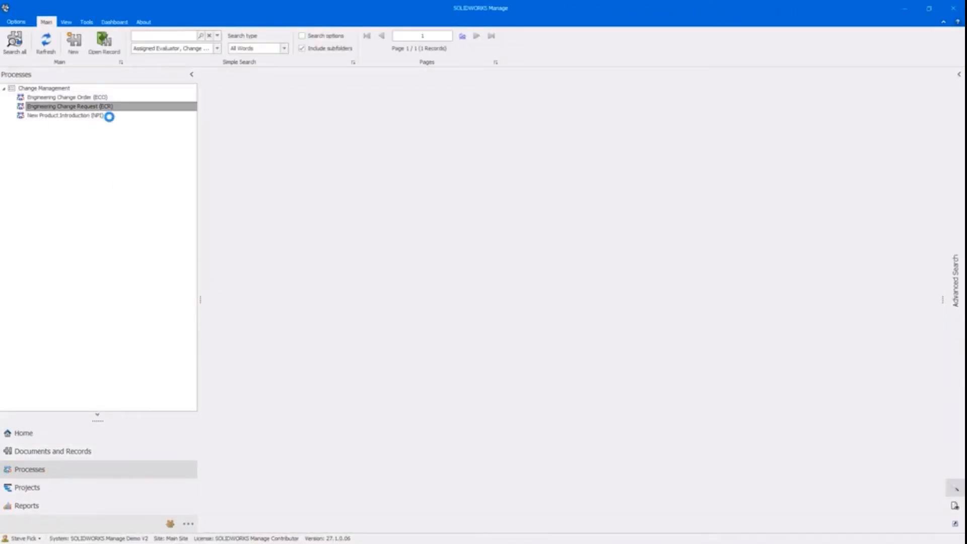
double_click(69, 106)
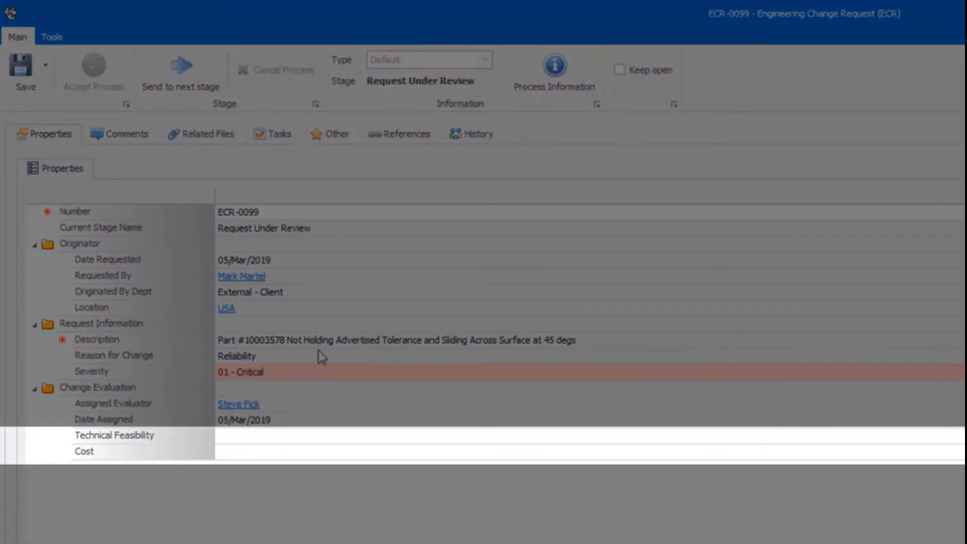
click(165, 80)
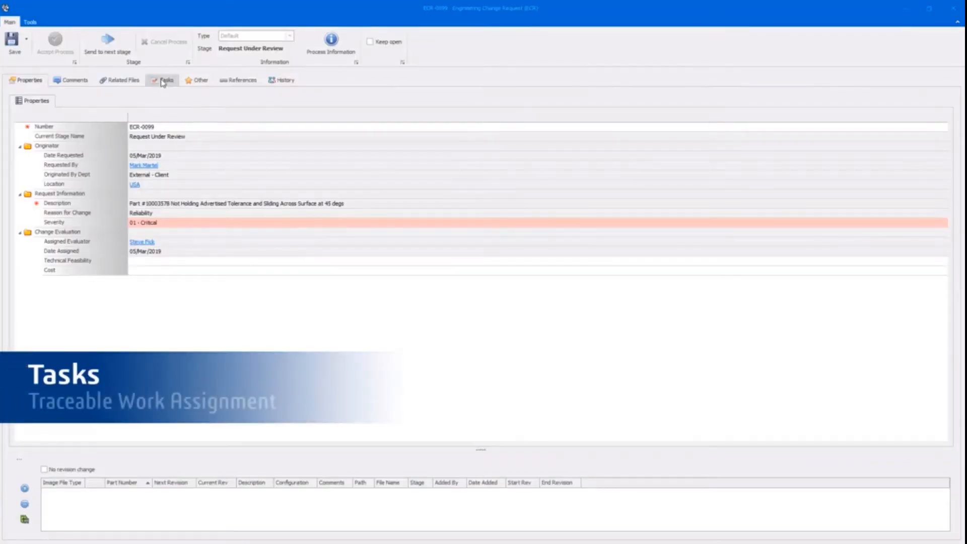
Add and save a Tasks entry on ECR-0099 to recreate the conditions in SIMULATION.
click(164, 80)
text(ECR-0099 Recreate Conditions in SIMULATION)
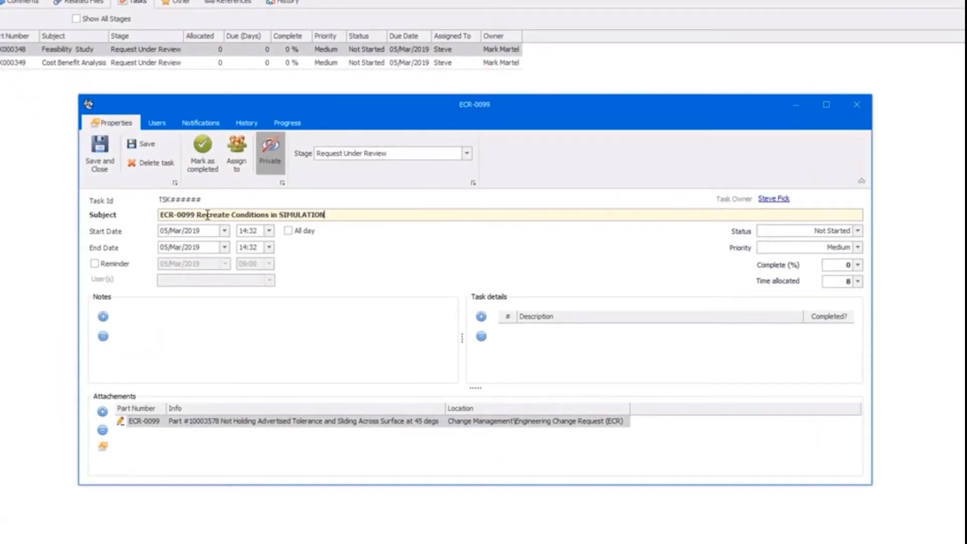
click(235, 153)
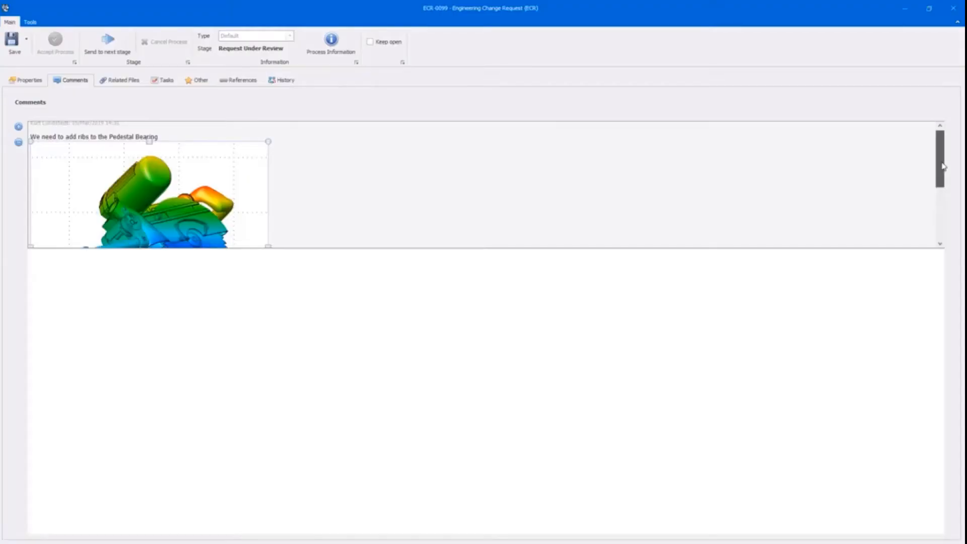
Scroll through the Pedestal Bearing ribs markup images, then return to Properties.
scroll(down, 3)
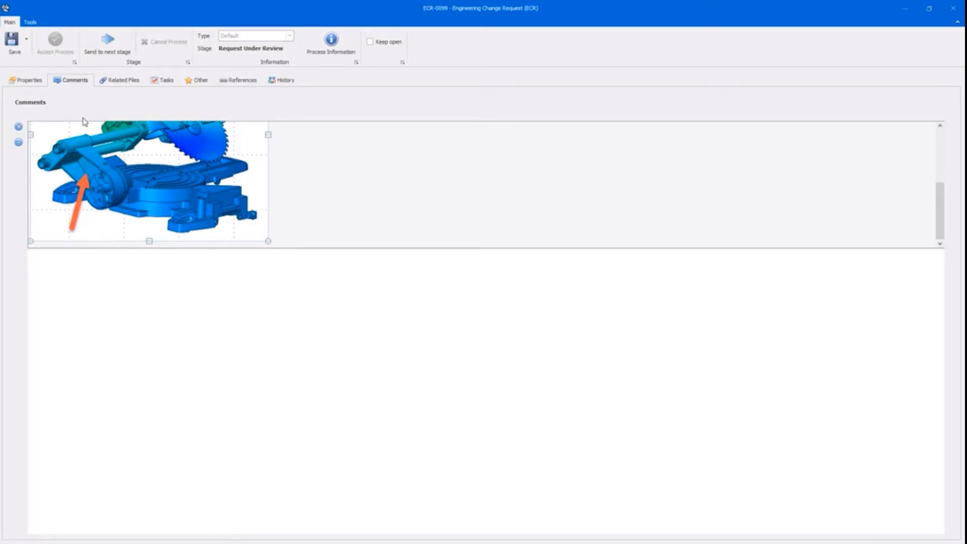
click(27, 80)
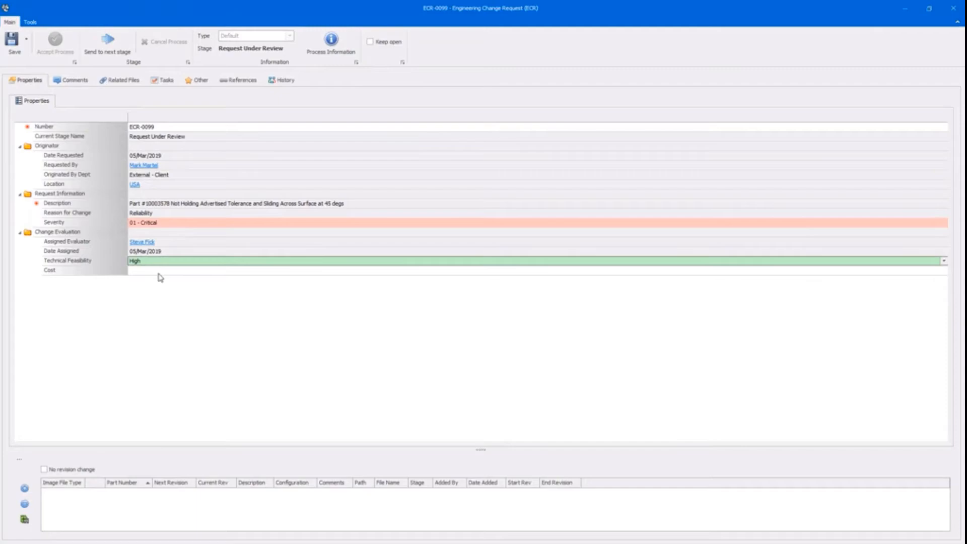
Enter a Cost of 65,000 and attach the miter saw assembly and pedestal bearing items.
text(65,000)
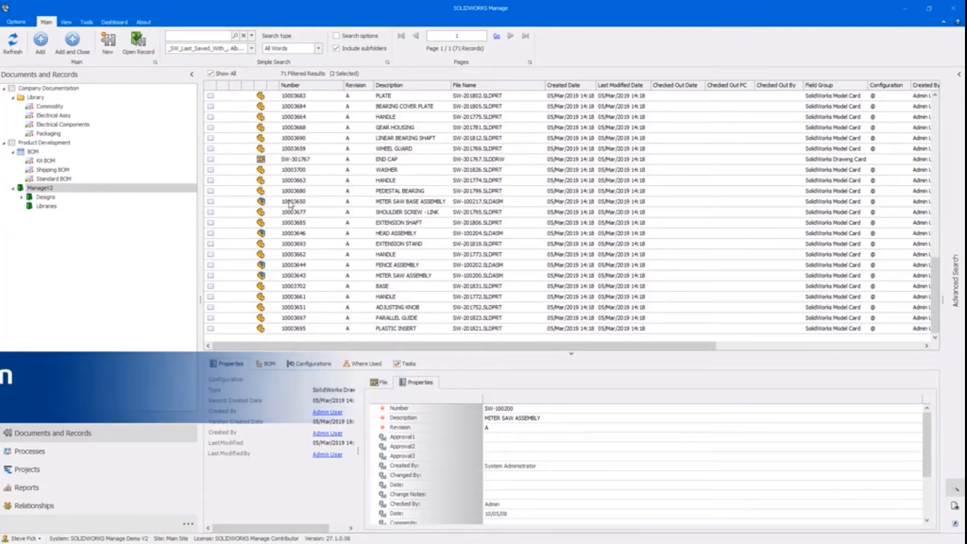
click(398, 190)
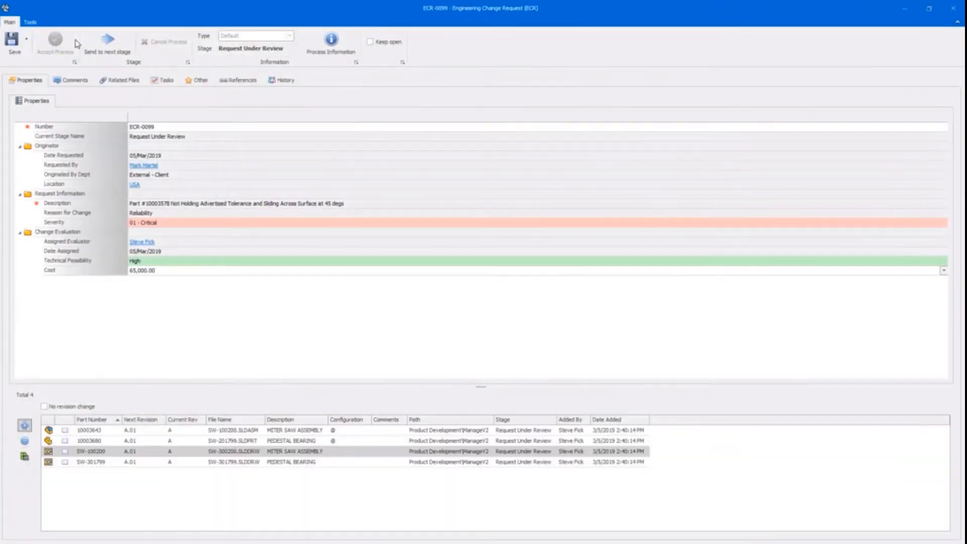
Confirm sending ECR-0099 to the next stage, then open ECO-0093 from My Work.
click(107, 42)
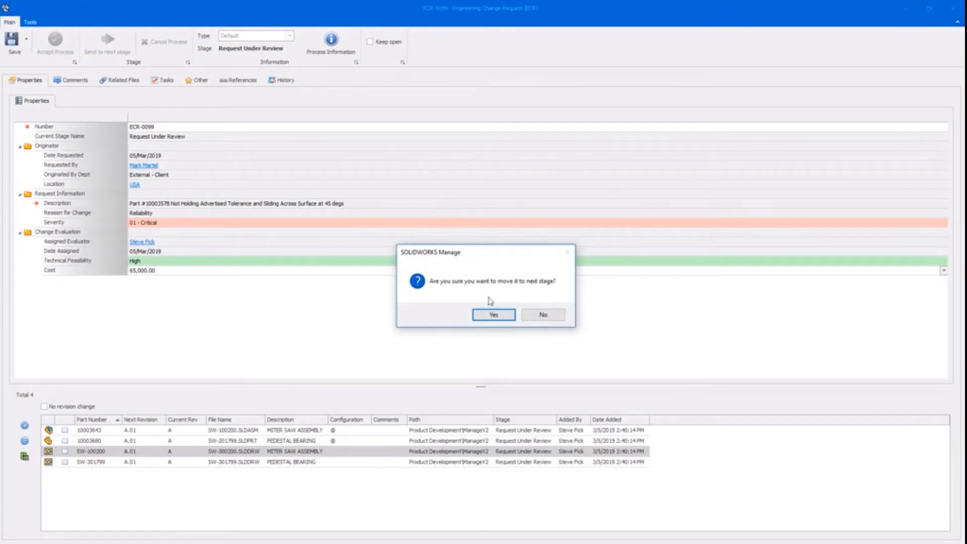
click(492, 314)
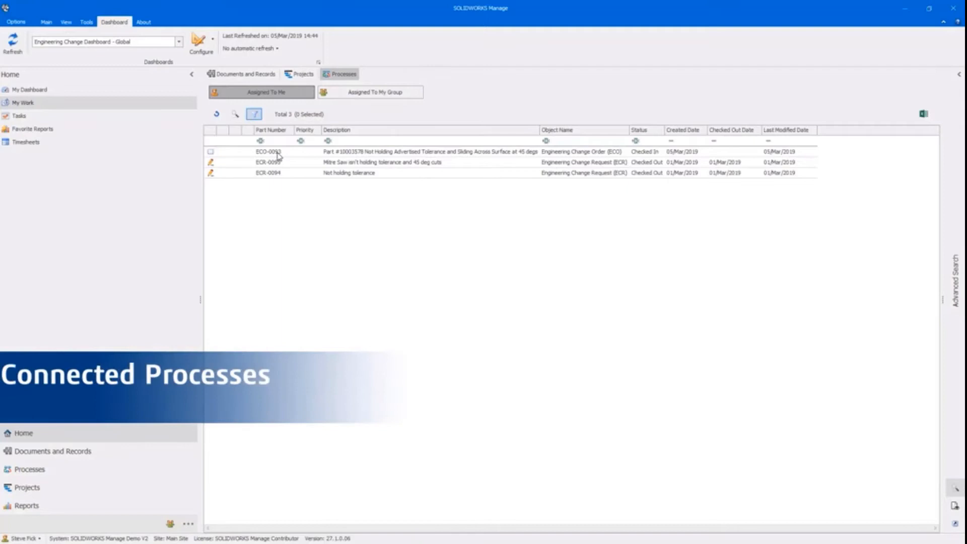
click(269, 152)
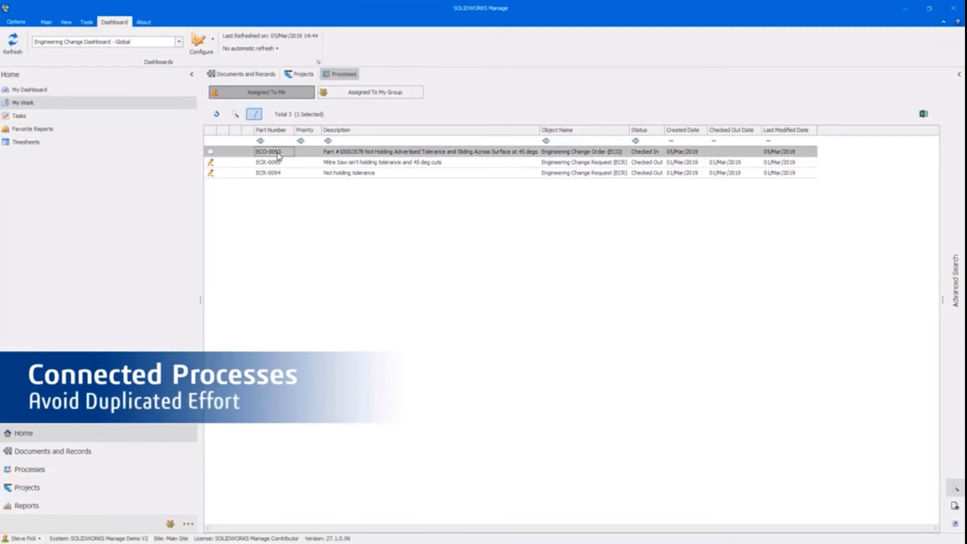
double_click(267, 152)
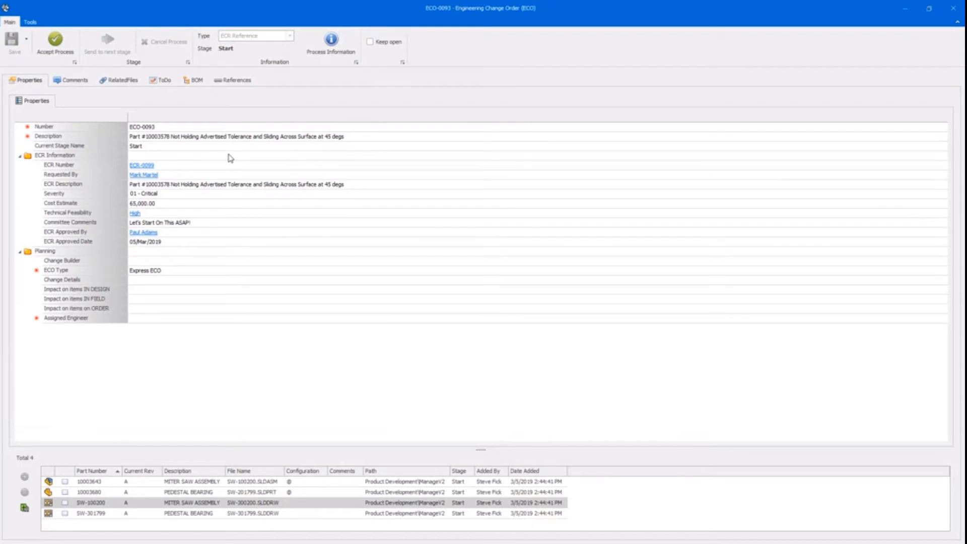
Give ECO-0093 change details 'Ribs Required On The Pedastal Bearing' and an assigned engineer.
click(55, 39)
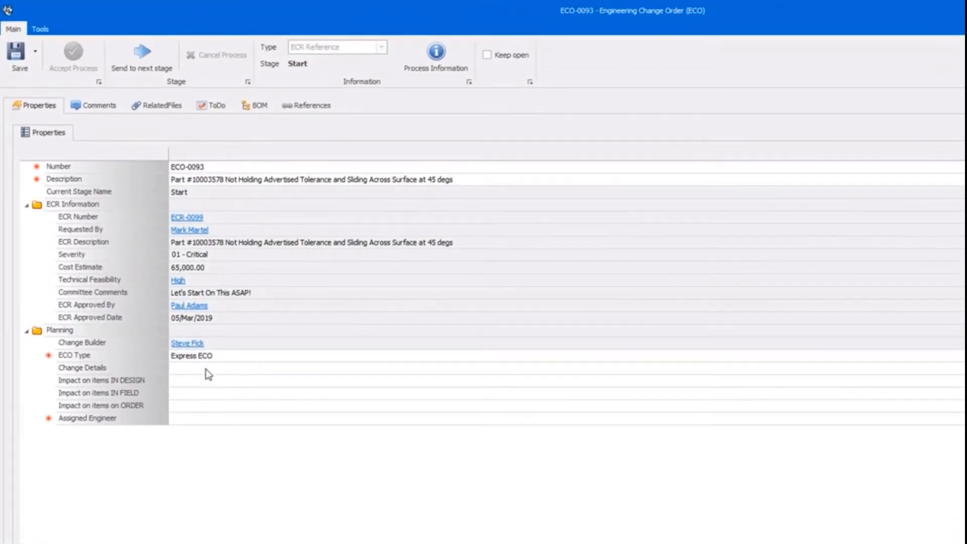
text(Ribs Required On The Pedastal Bearing)
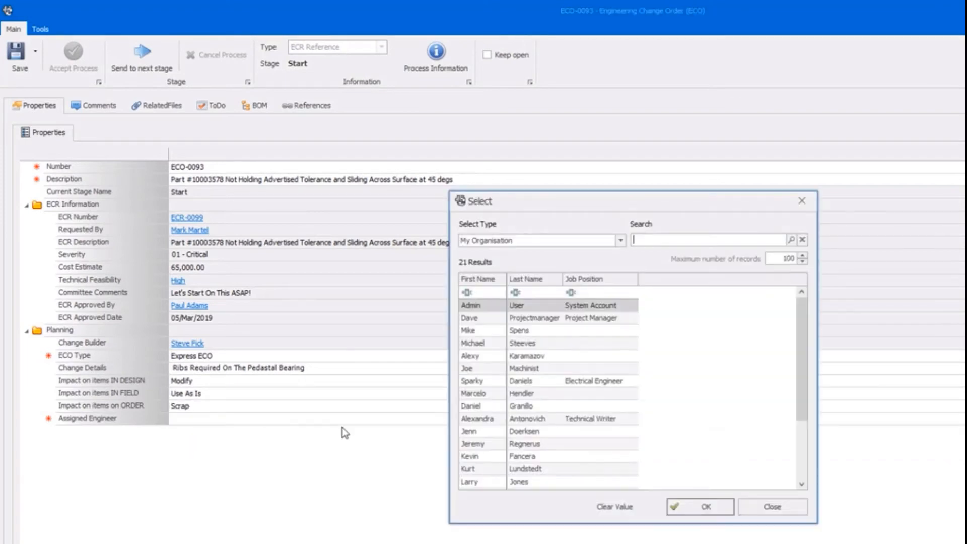
click(518, 330)
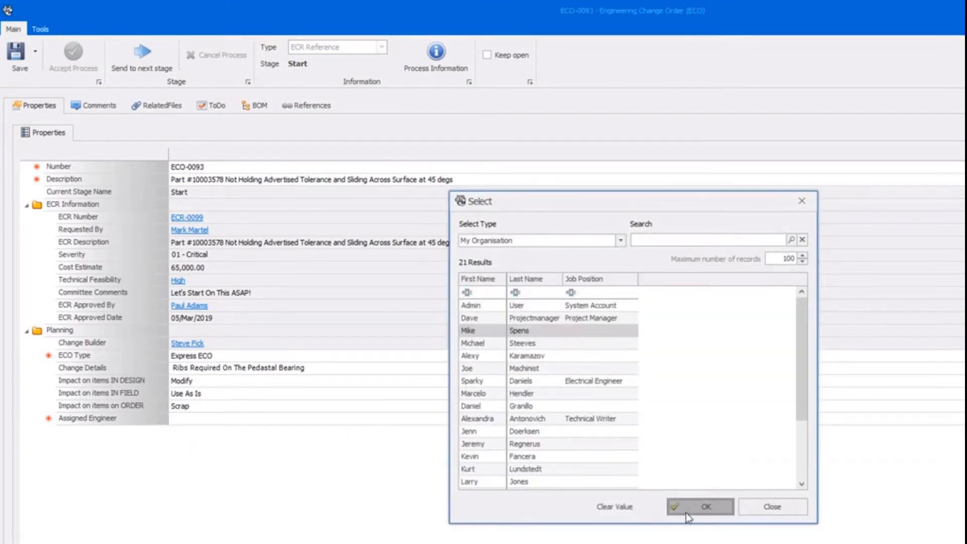
click(700, 506)
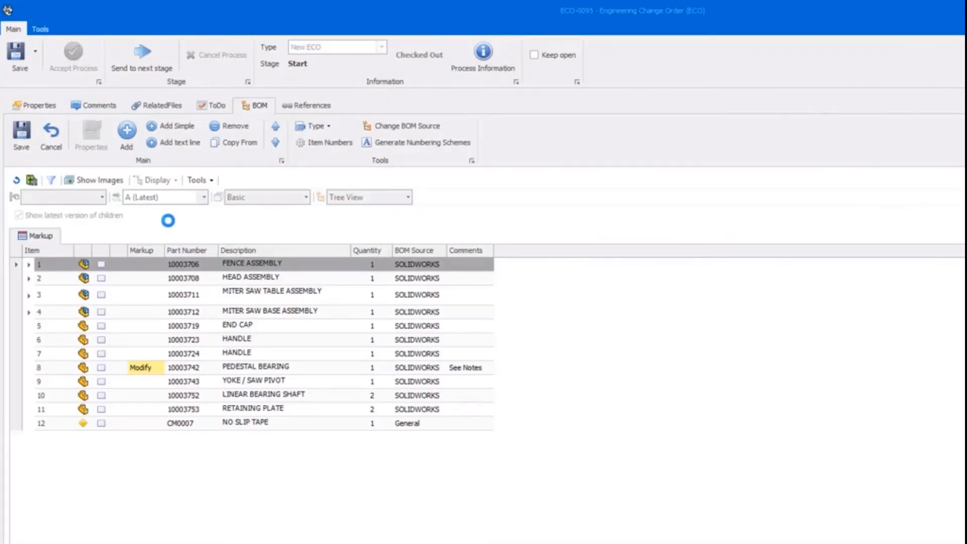
Set a markup change action on the NO SLIP TAPE BOM line and save the assembly BOM.
click(151, 423)
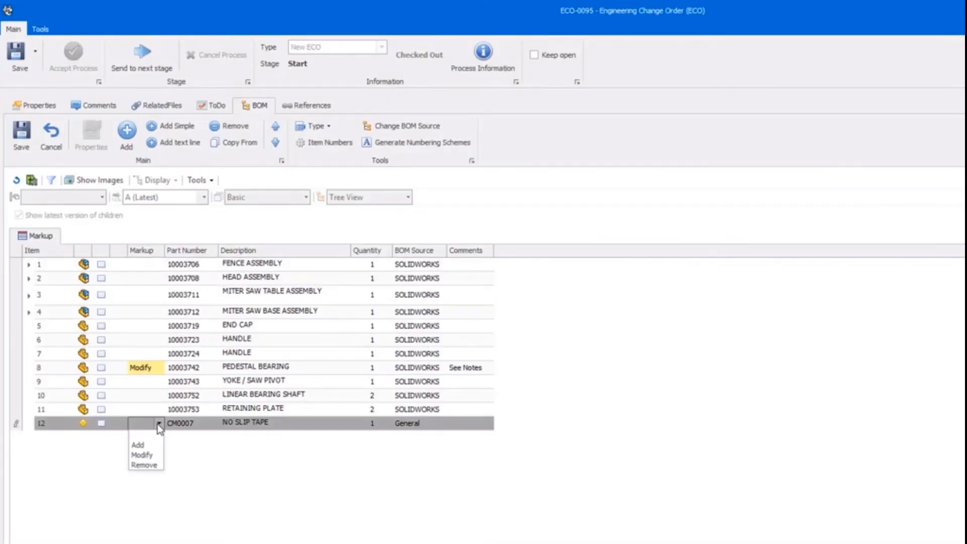
click(138, 444)
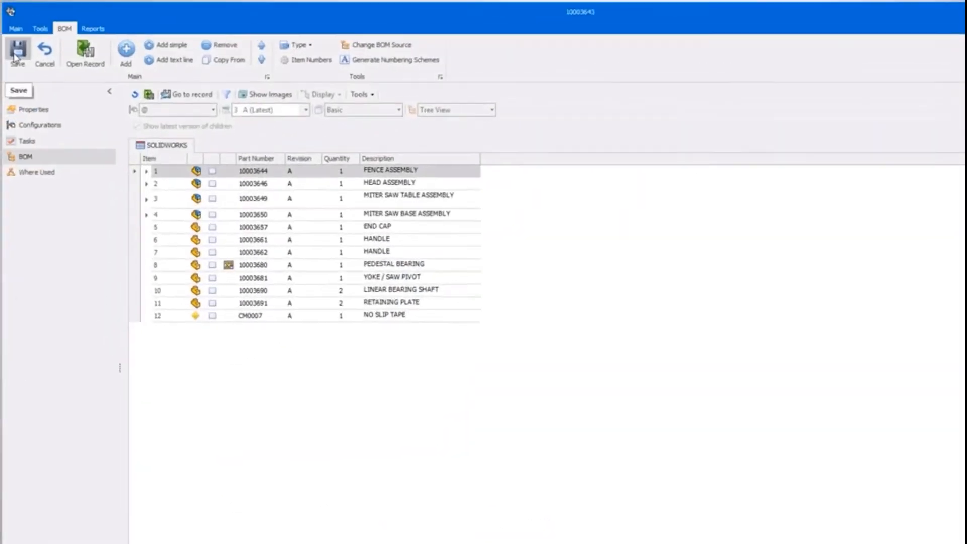
click(14, 29)
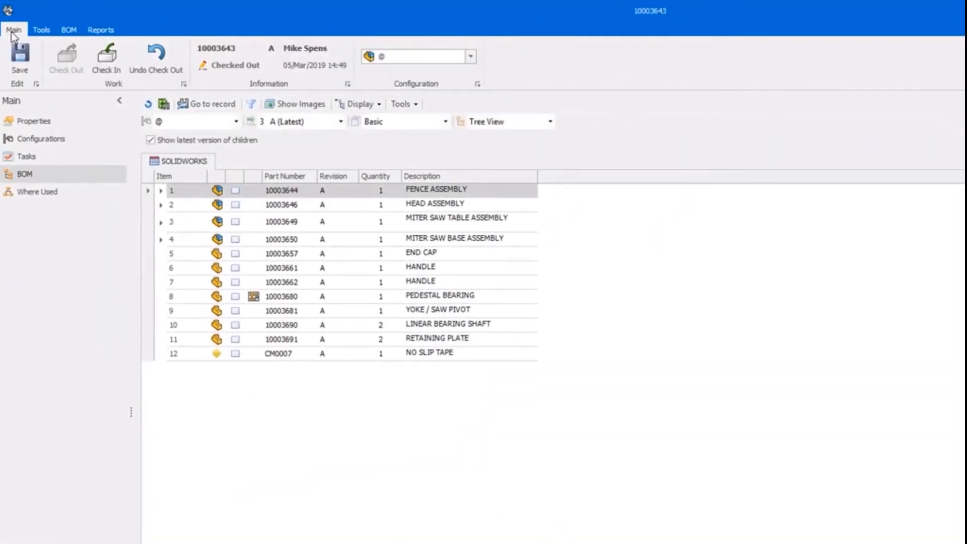